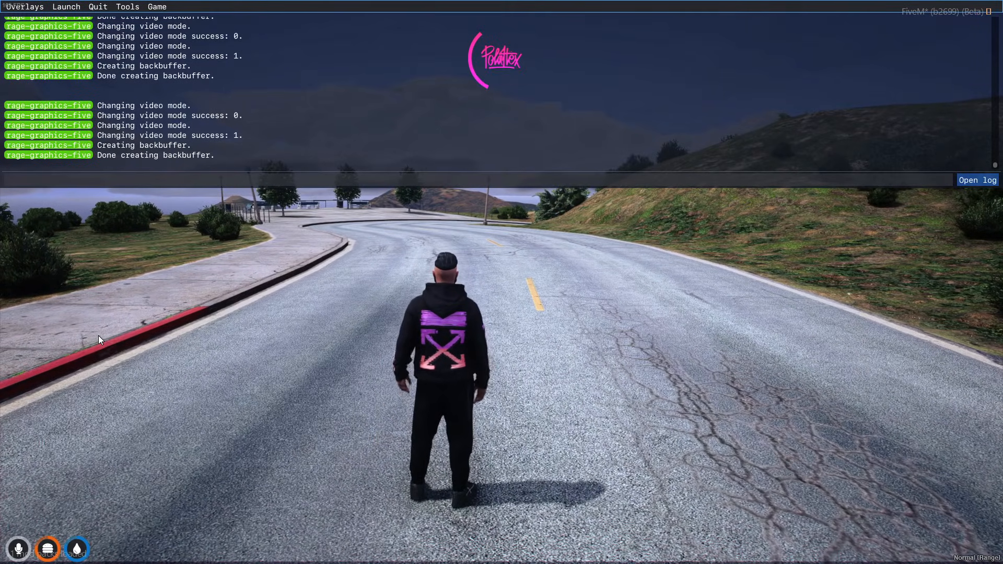
# Step: Quit the FiveM session from the console with the quit command
pyautogui.write('quit')
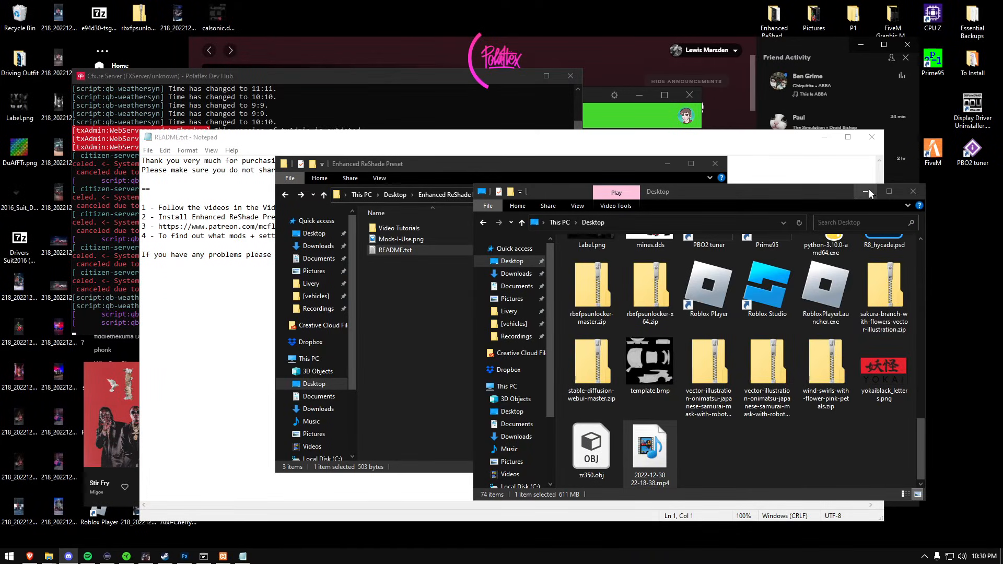
# Step: Clear the desktop windows and reach the NVIDIA Control Panel from the desktop menu
pyautogui.click(865, 190)
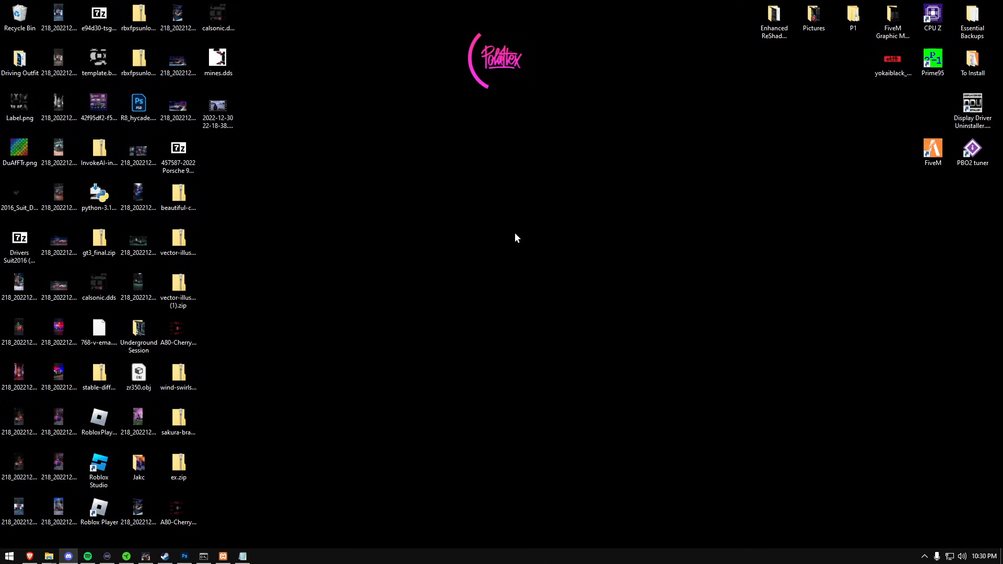
pyautogui.rightClick(514, 239)
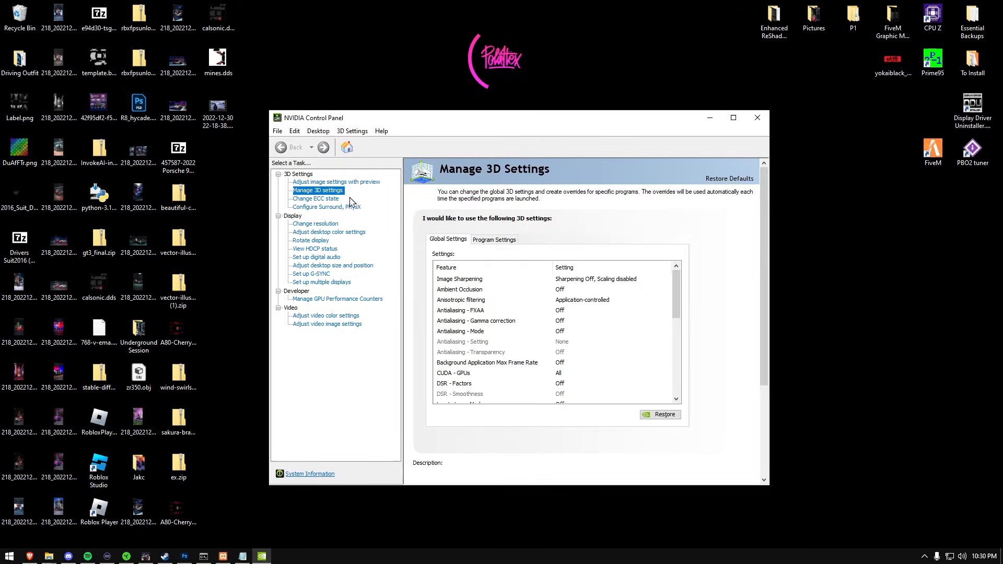
# Step: Switch Manage 3D Settings to the Program Settings view showing the Cfx.re profile
pyautogui.click(494, 239)
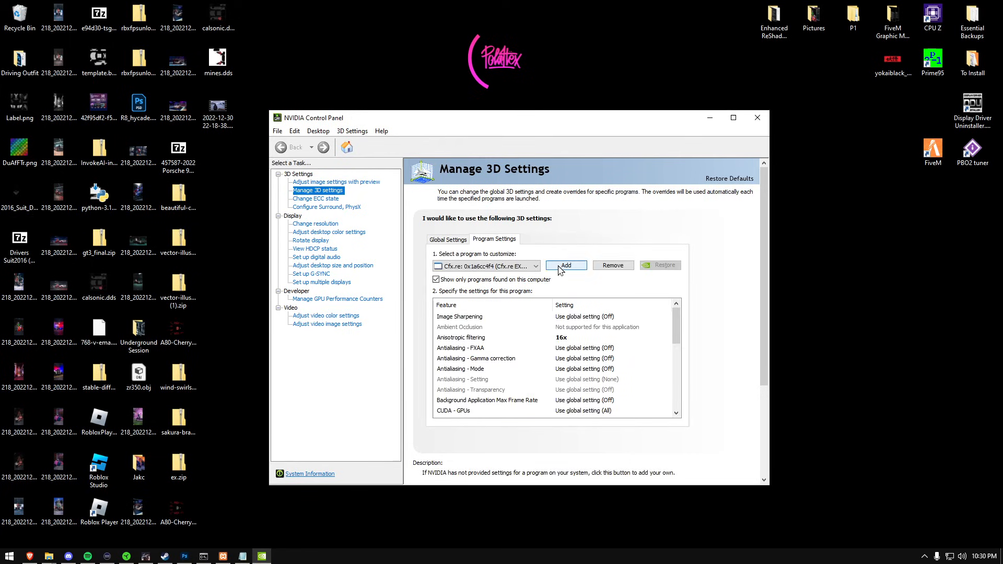
pyautogui.moveTo(565, 265)
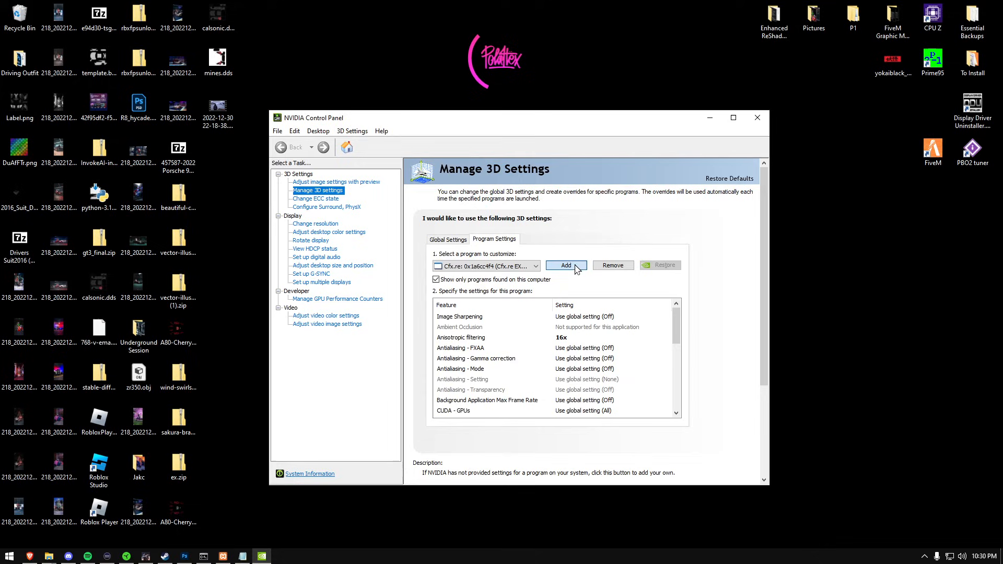
# Step: Add the FiveM Game subprocess as a new program profile
pyautogui.click(565, 264)
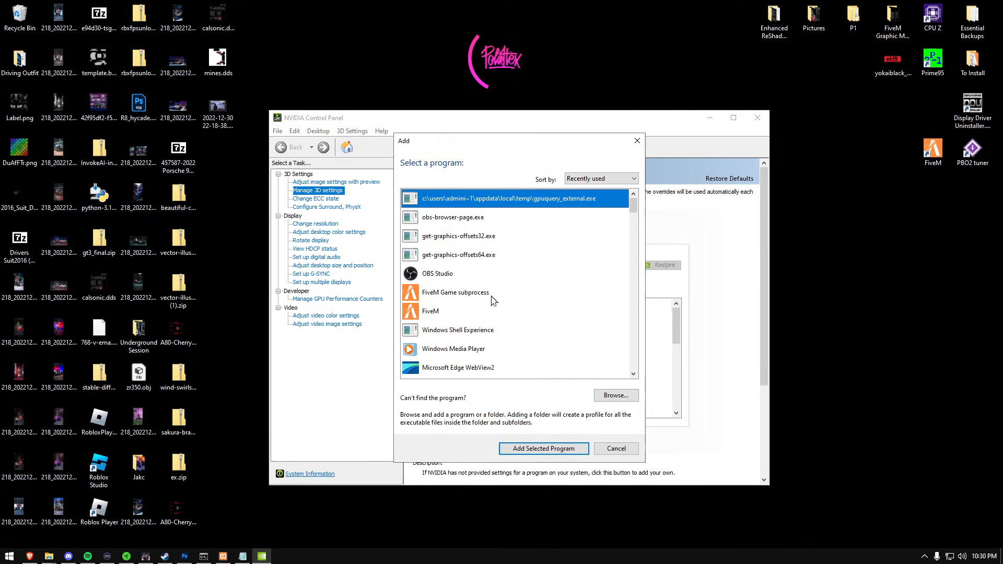
pyautogui.click(455, 292)
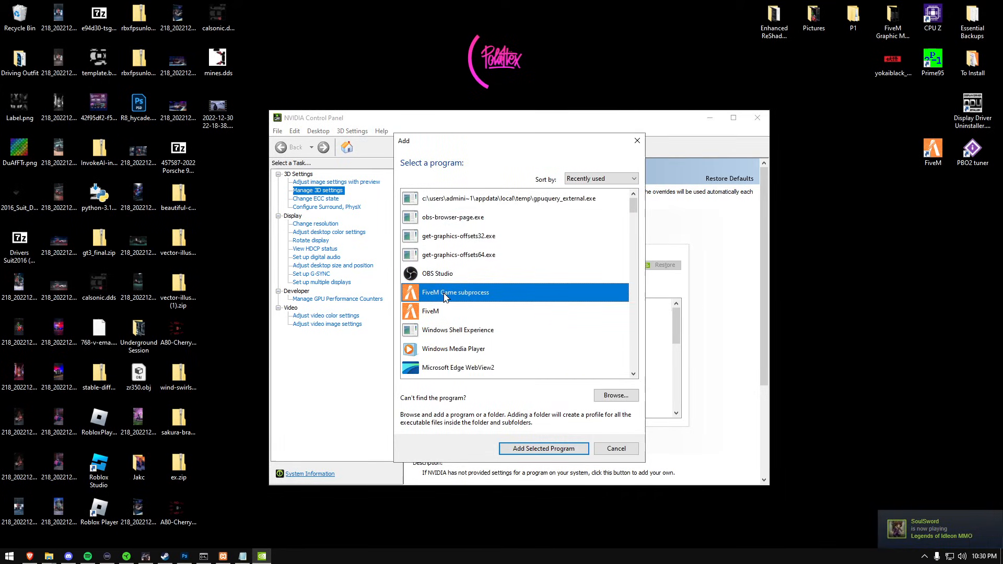
pyautogui.click(543, 448)
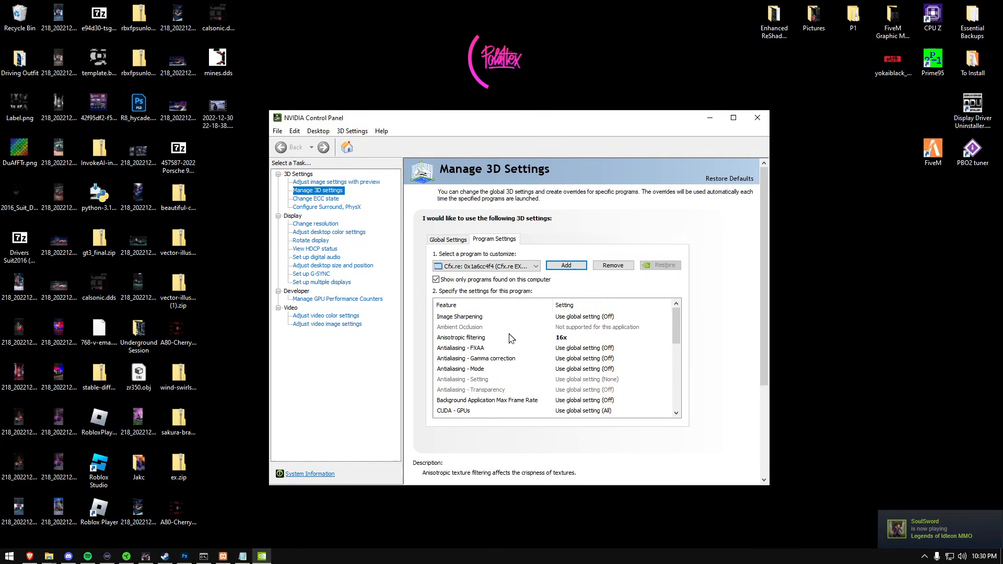
# Step: Set the profile's anisotropic filtering to 16x and apply the settings
pyautogui.click(667, 337)
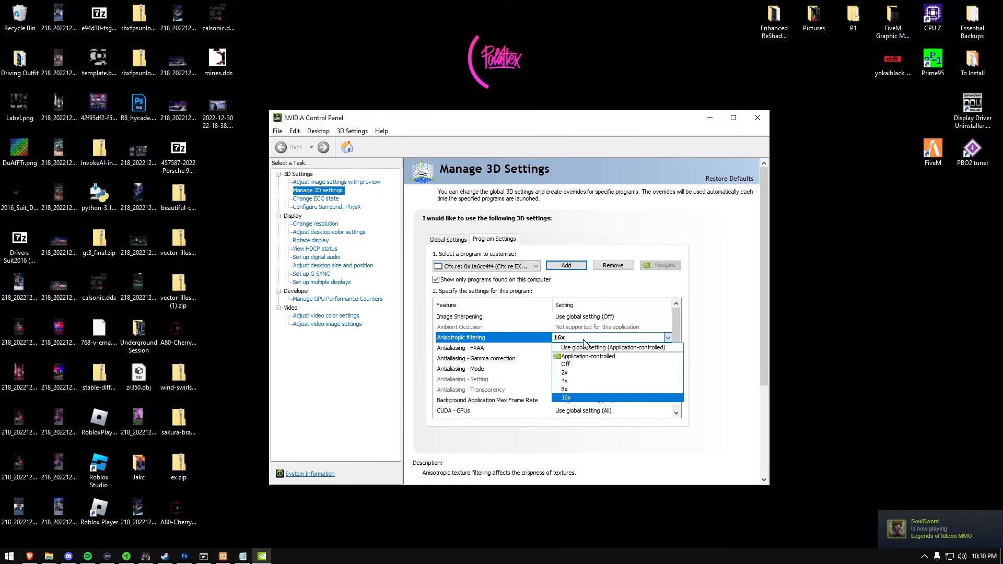
pyautogui.click(565, 373)
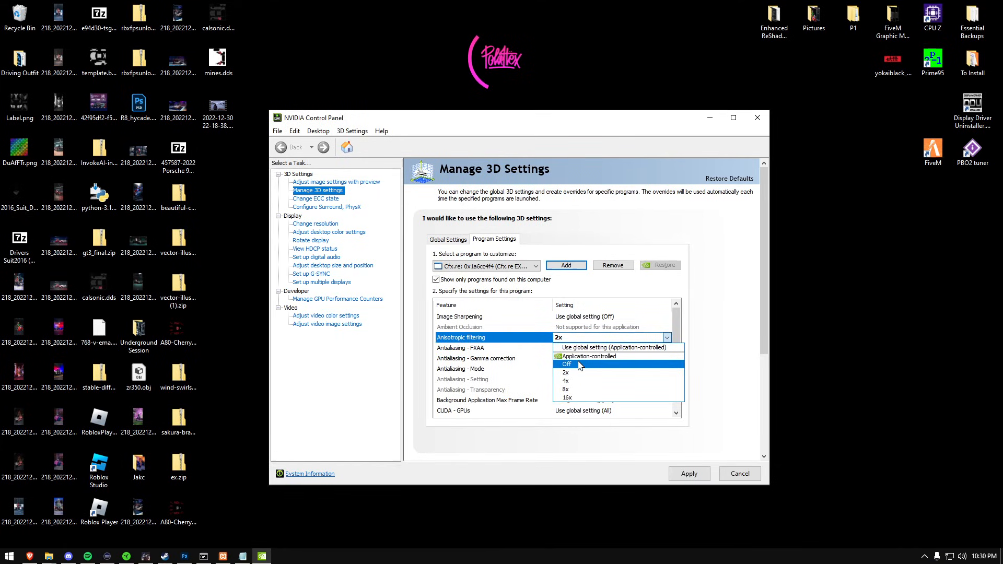
pyautogui.click(565, 397)
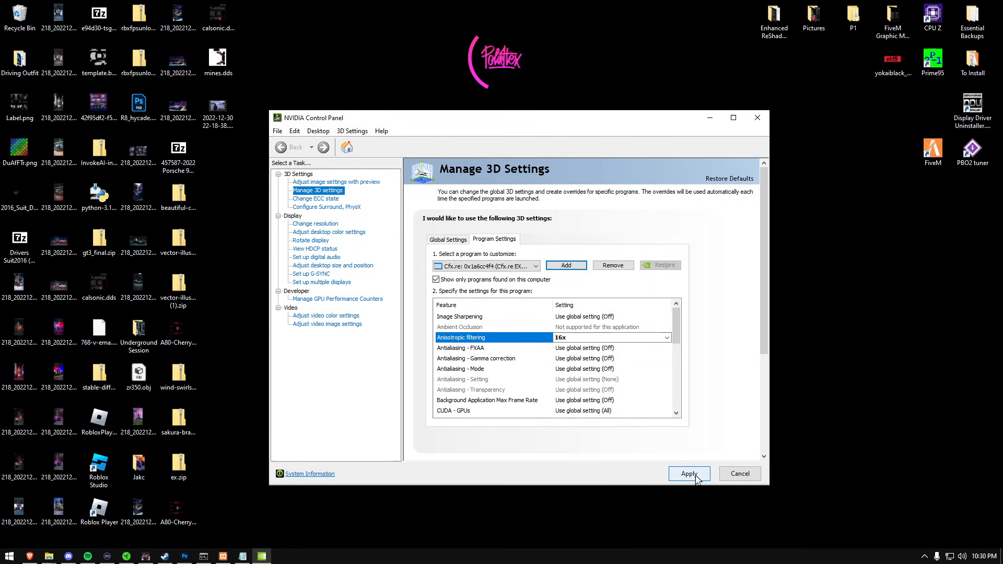
pyautogui.click(689, 473)
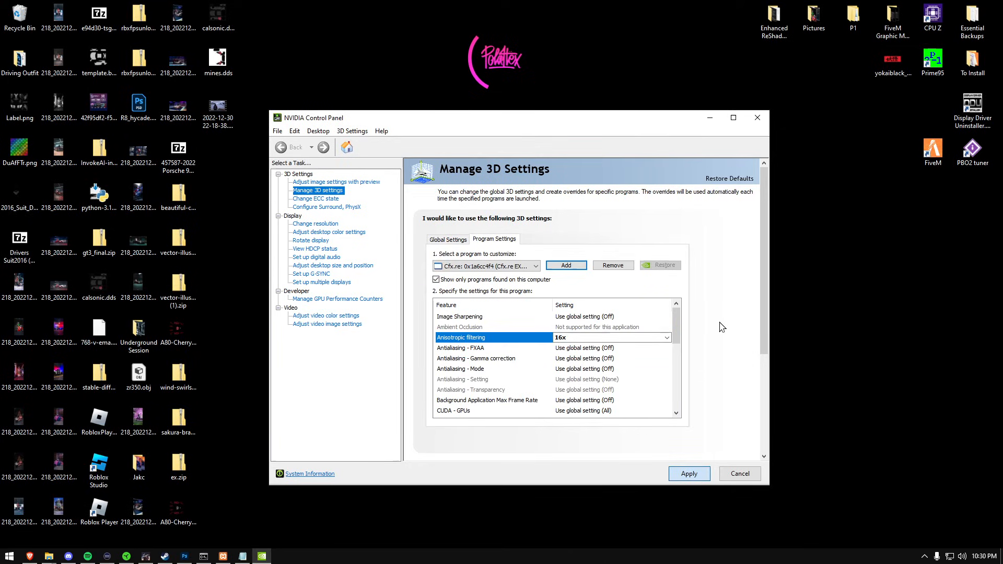
# Step: Start adding another profile and browse the disk for the executable
pyautogui.click(565, 265)
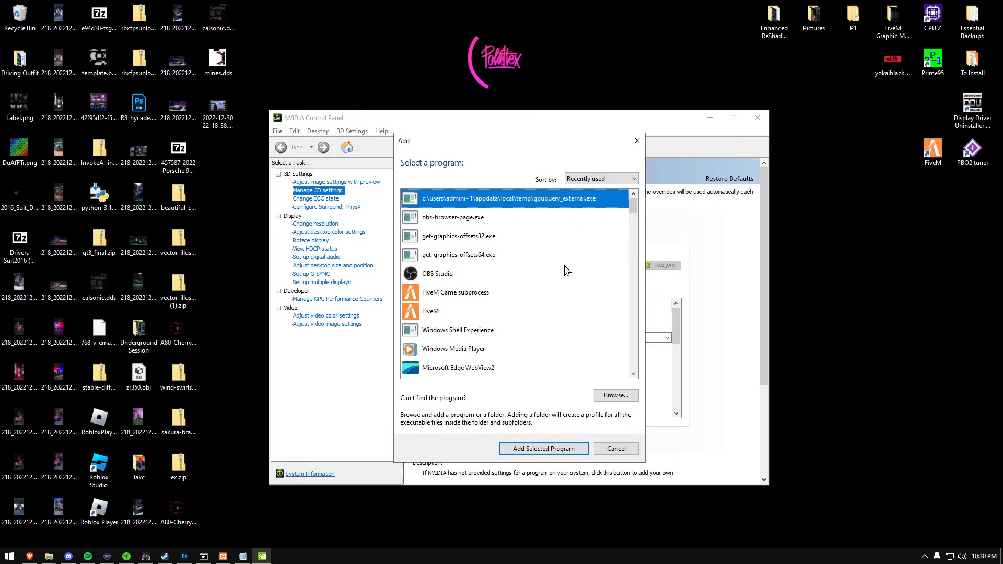
pyautogui.click(543, 448)
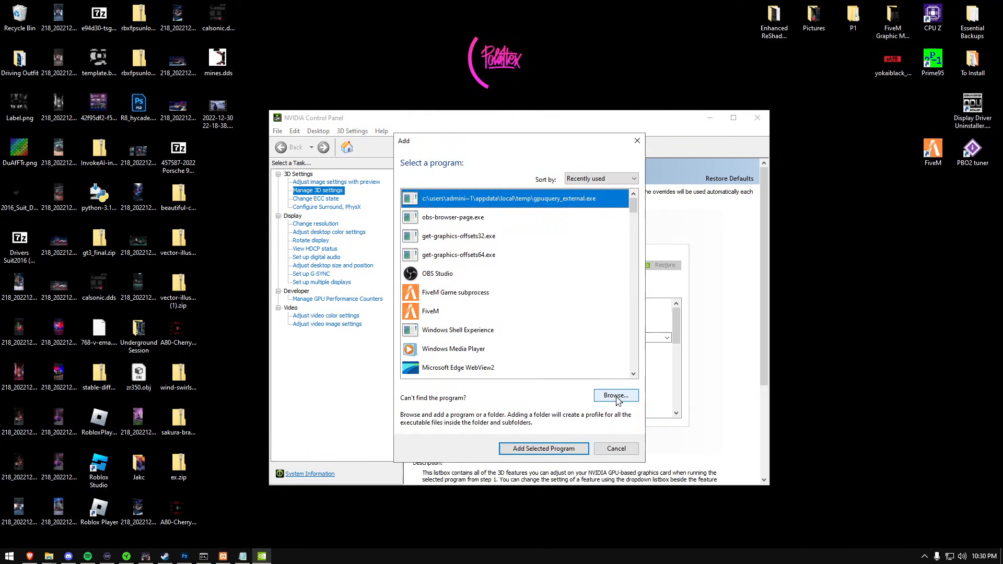
pyautogui.click(615, 395)
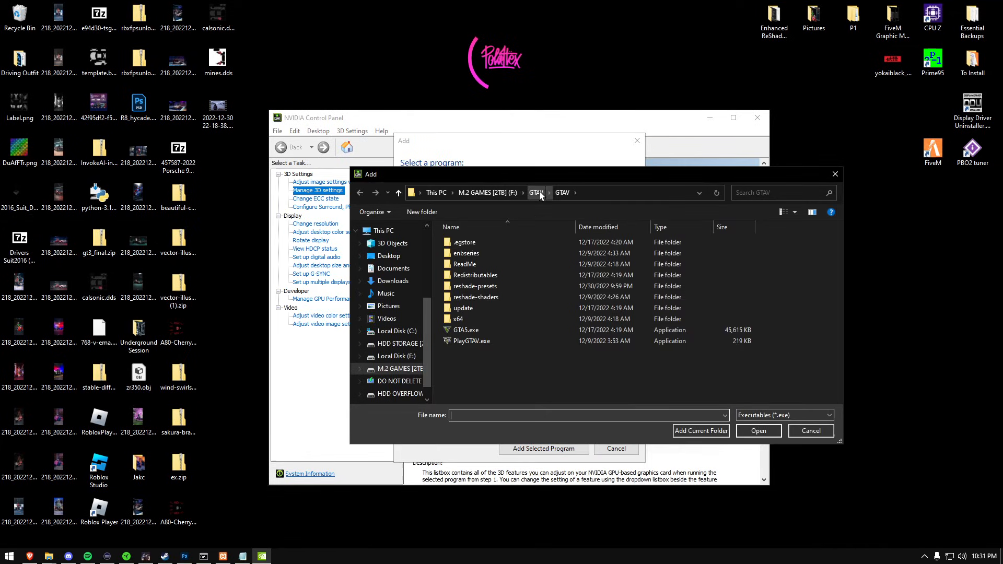
# Step: Select GTA5.exe from the GTAV folder as the program to add
pyautogui.click(465, 329)
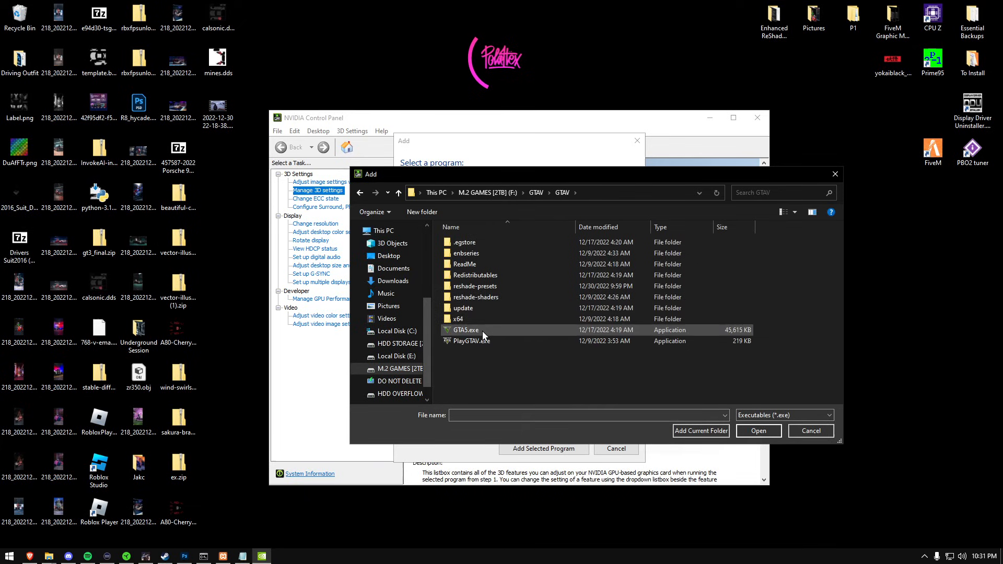
pyautogui.click(465, 329)
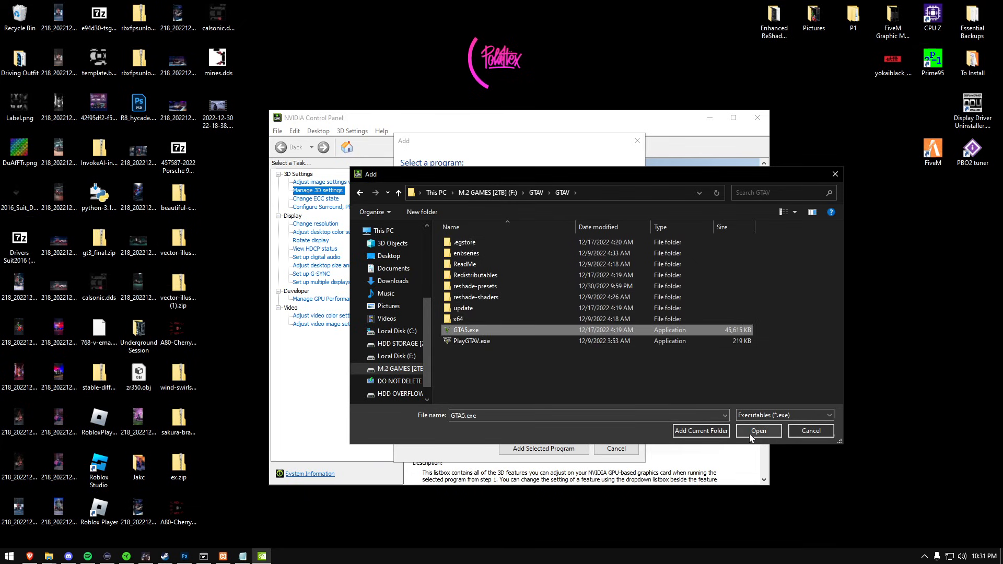
pyautogui.click(758, 431)
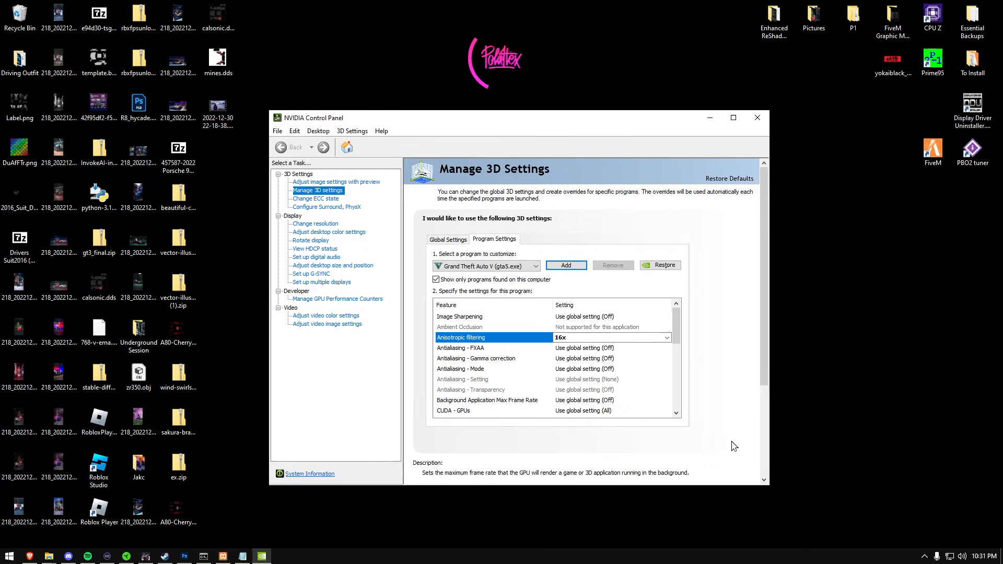
pyautogui.moveTo(696, 462)
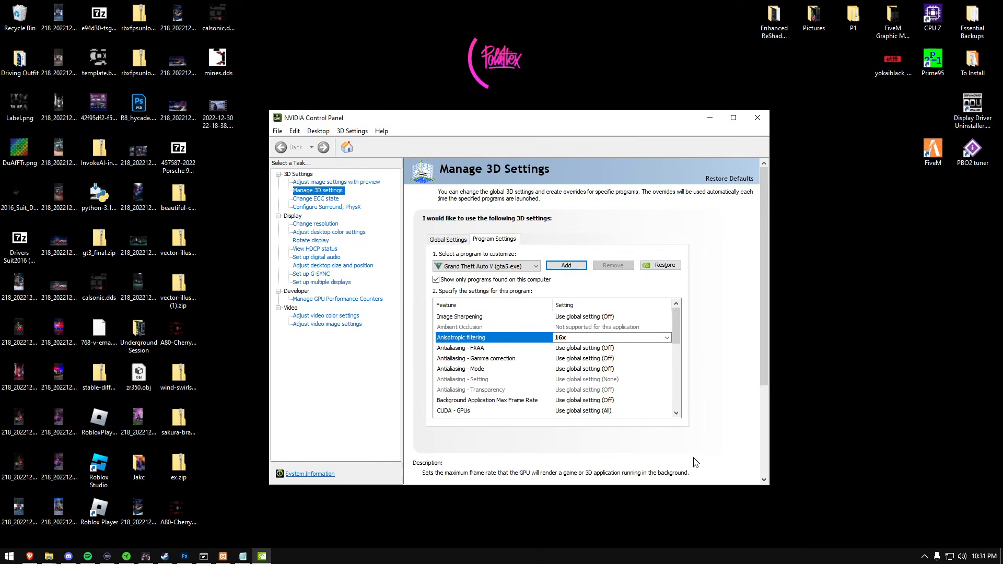